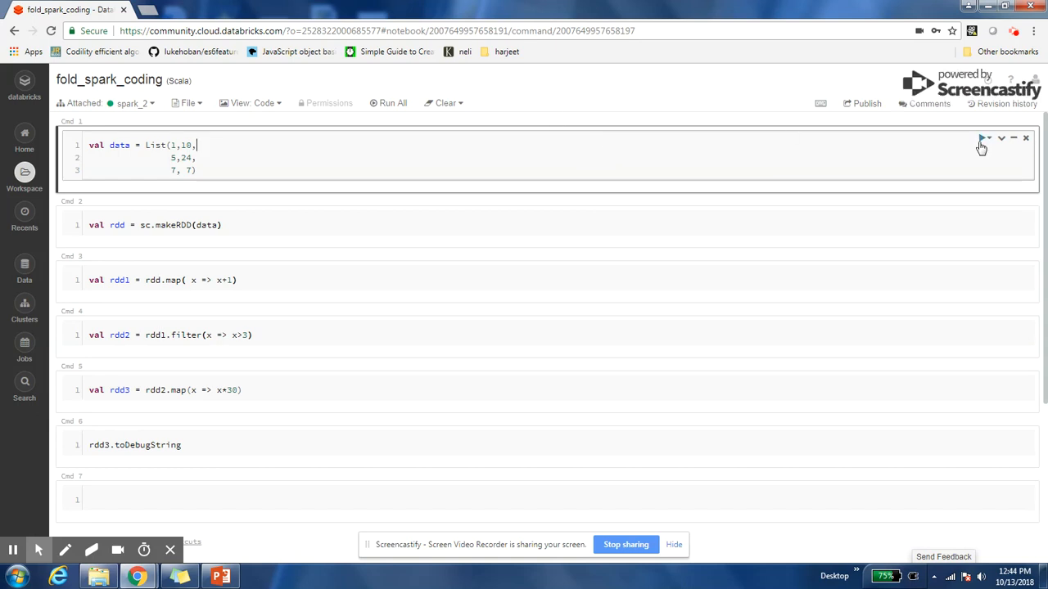
- Run the cell defining the data list via its Run Cell dropdown option
left_click(985, 138)
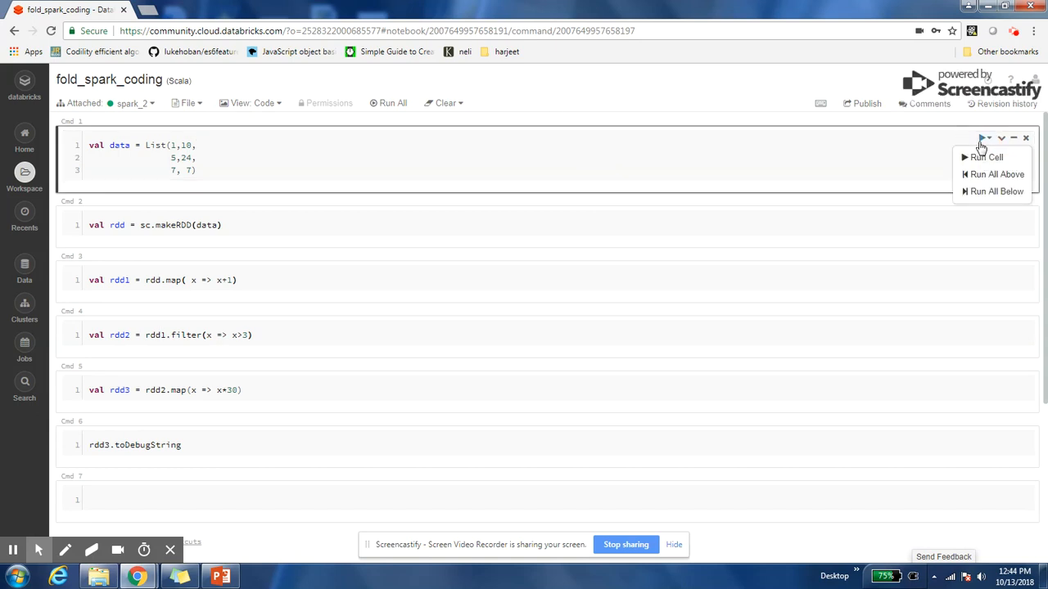
left_click(986, 157)
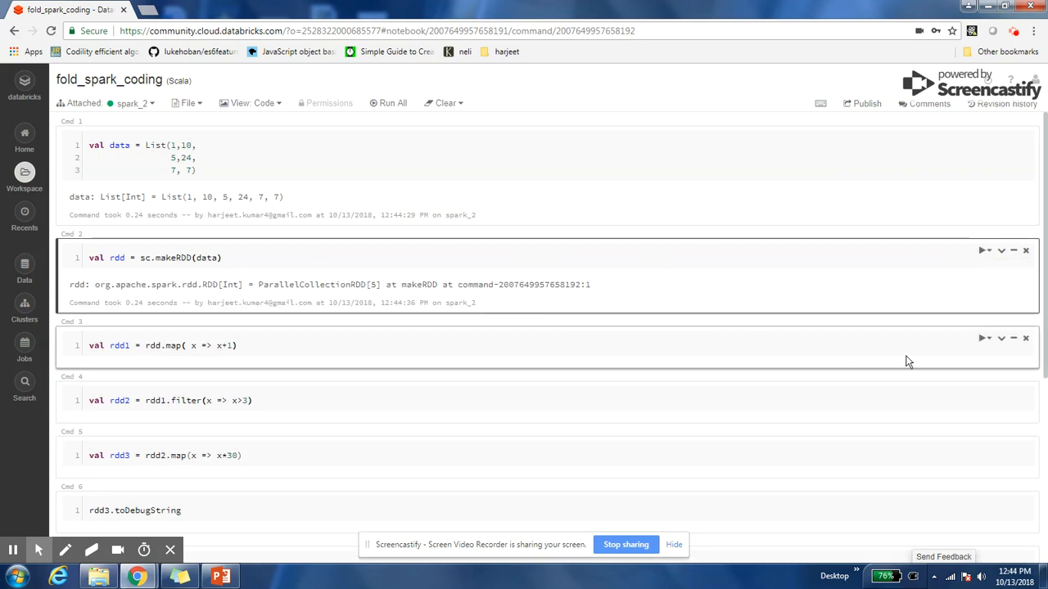
- Run the map cell creating rdd1 and the filter cell creating rdd2
scroll("down", 3)
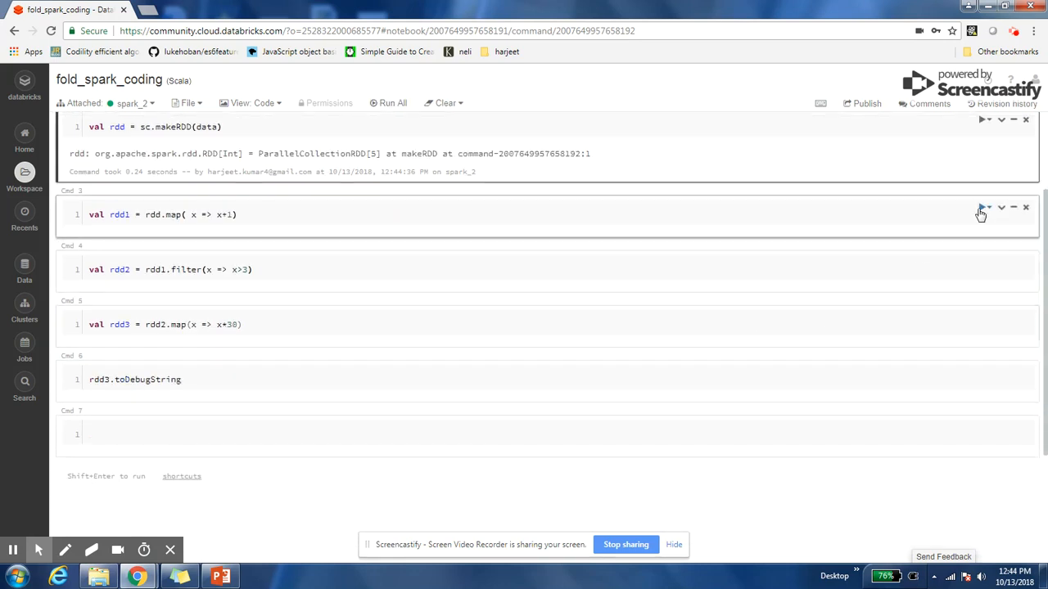
mouse_move(982, 211)
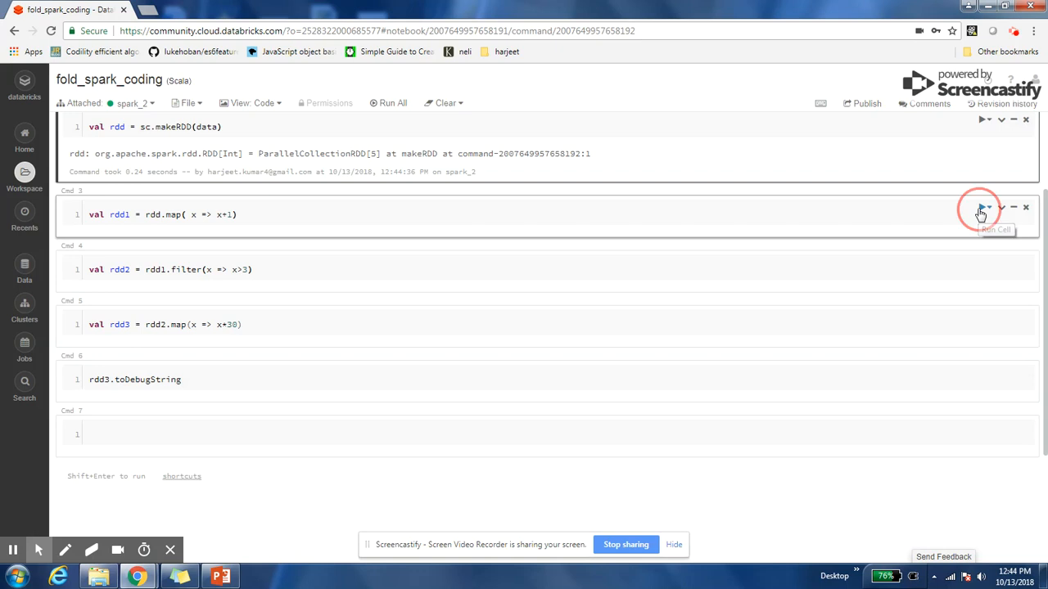
left_click(986, 207)
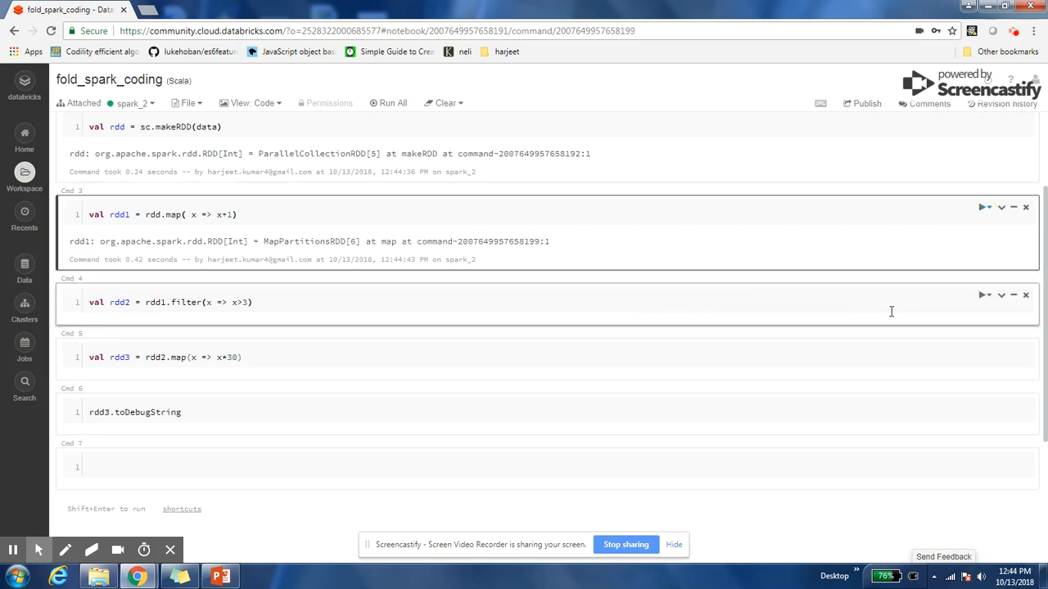
left_click(984, 295)
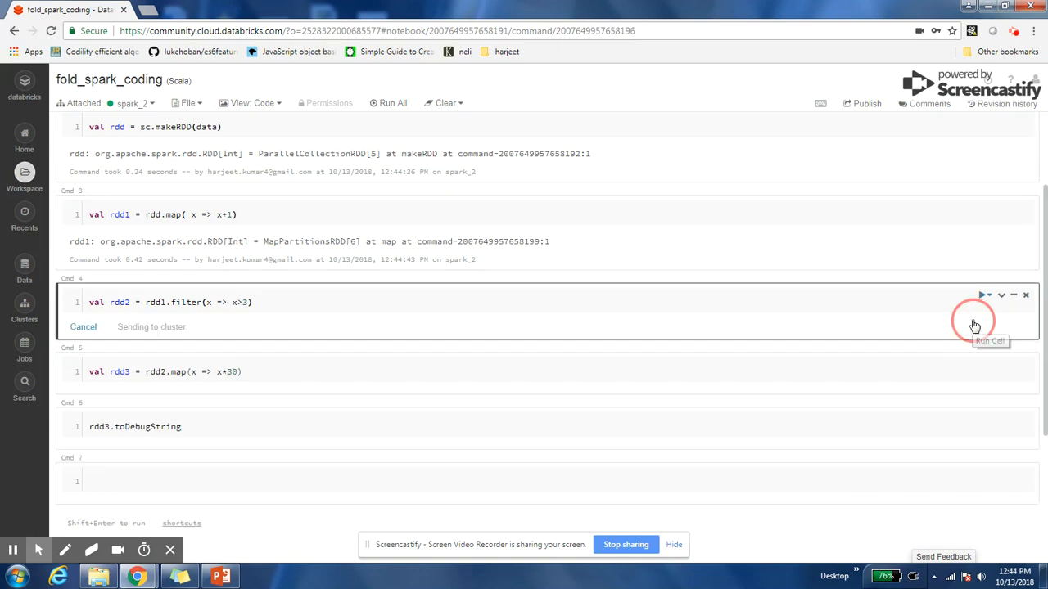
left_click(982, 295)
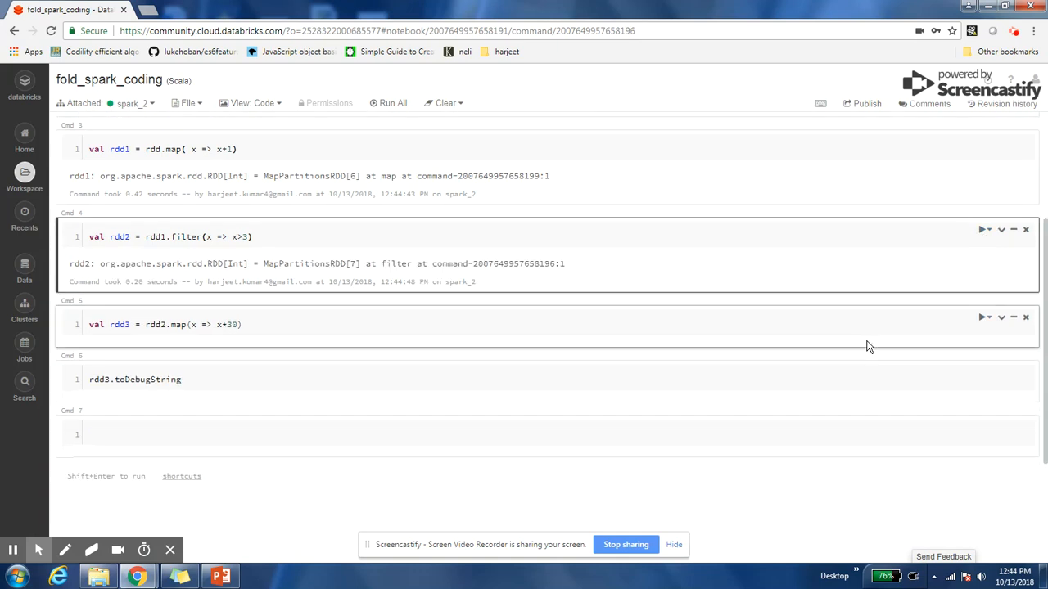
- Run the second map cell creating rdd3 from the Run Cell dropdown
left_click(1000, 318)
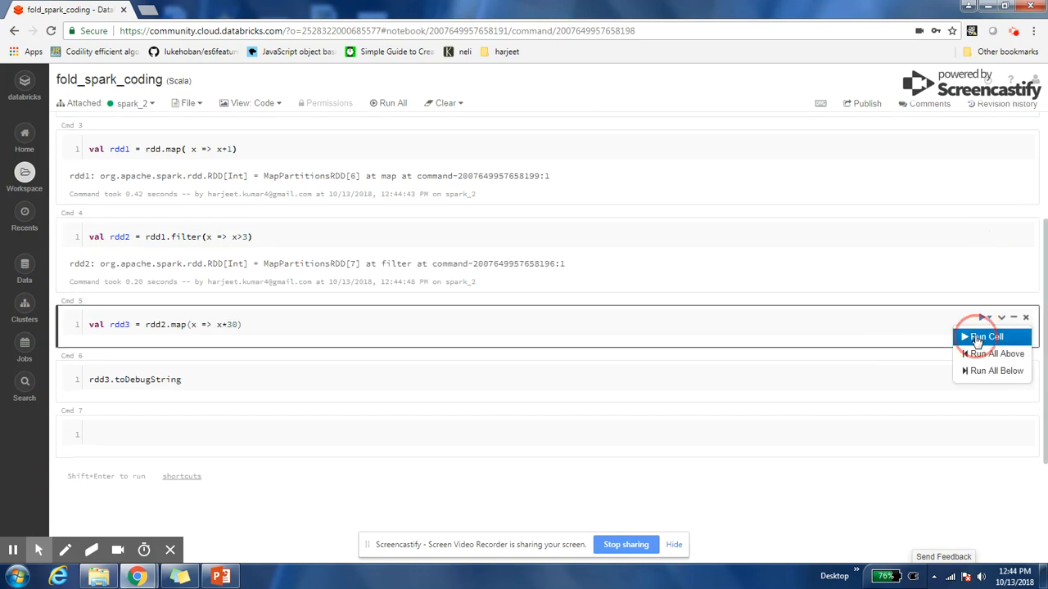
left_click(985, 337)
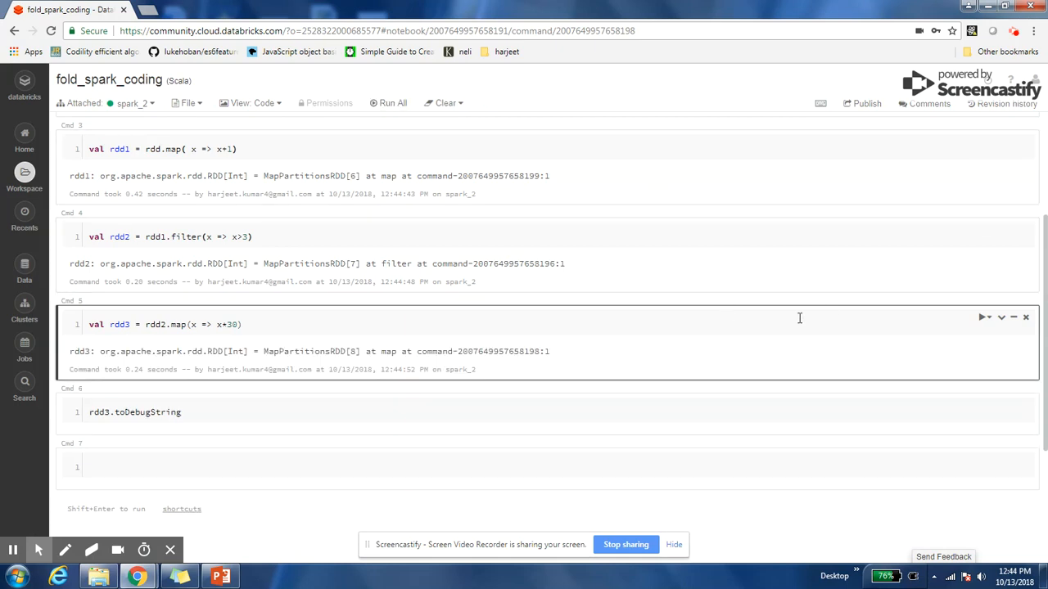
scroll("down", 3)
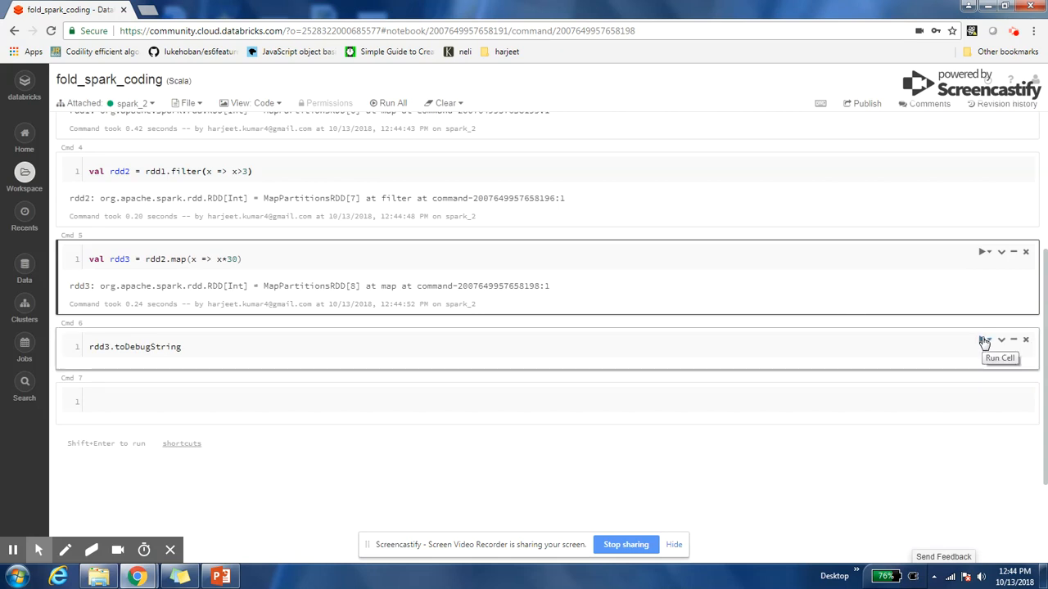
- Run the rdd3.toDebugString cell, printing lineage from ParallelCollectionRDD through map, filter, map
left_click(1001, 339)
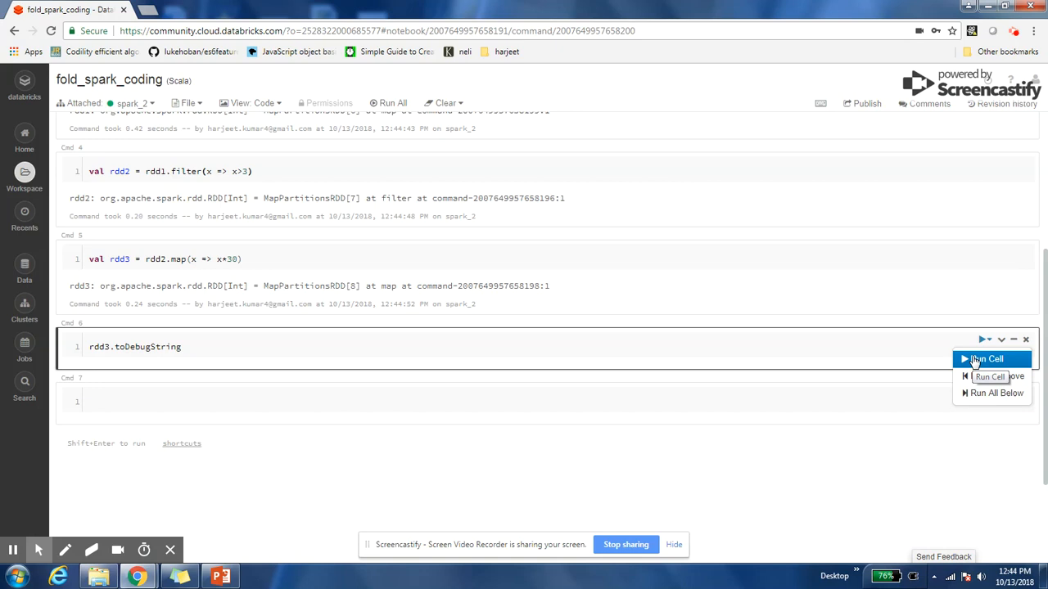
left_click(989, 360)
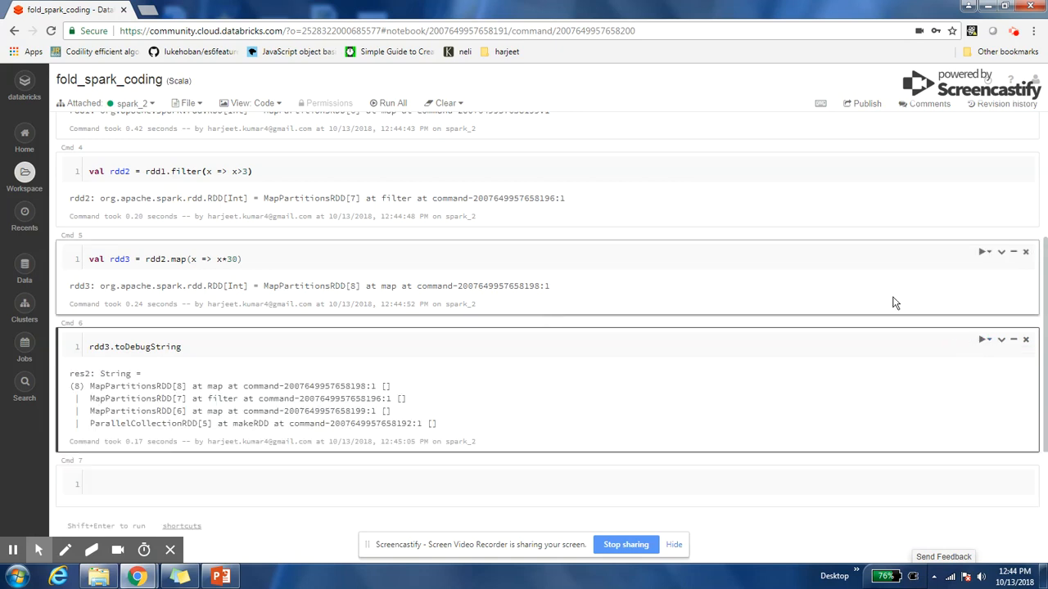
scroll("down", 3)
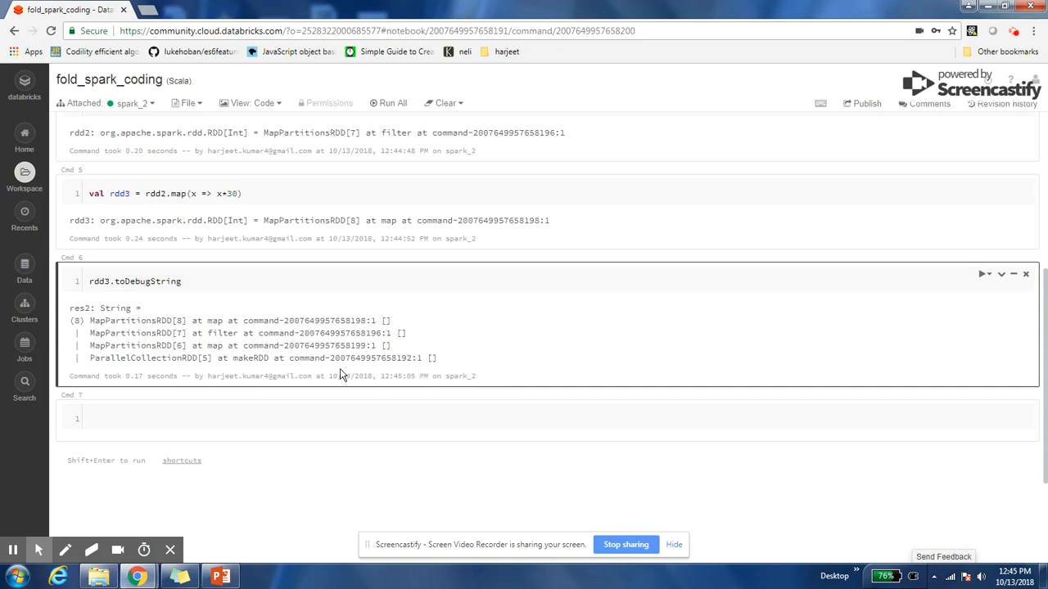
mouse_move(334, 344)
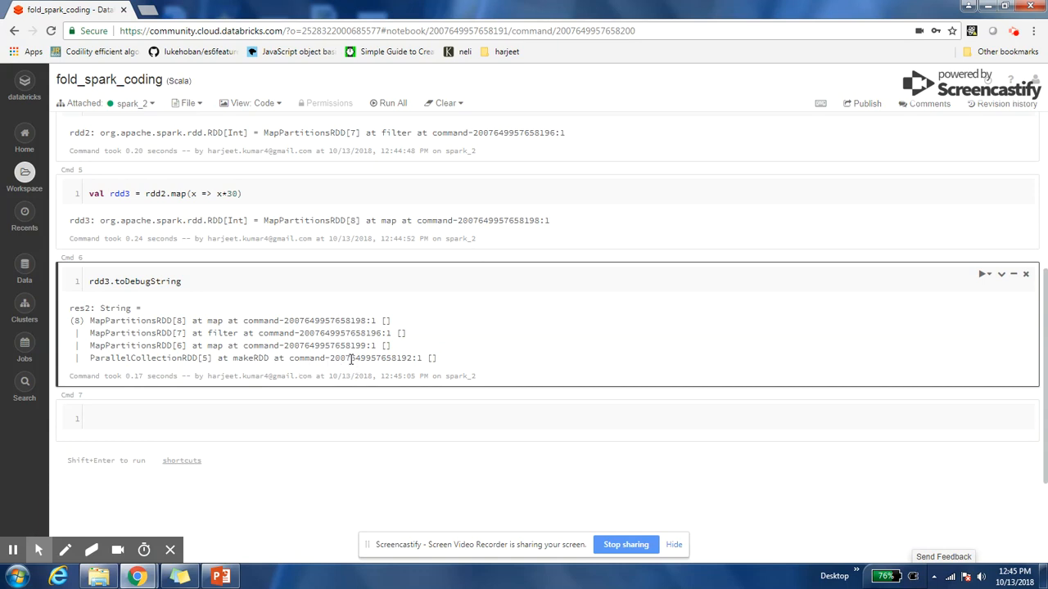
double_click(162, 357)
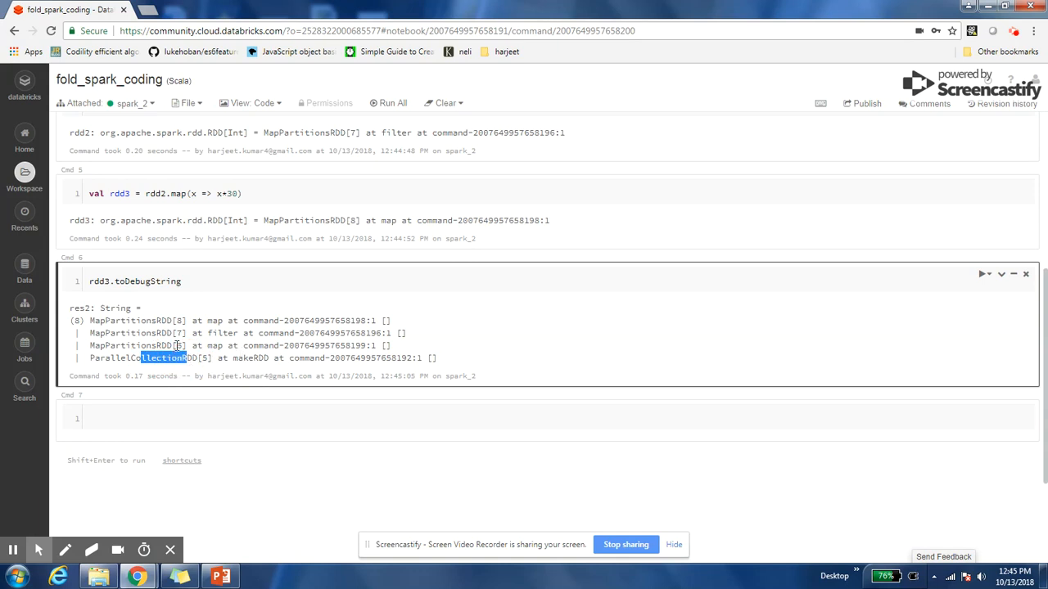
double_click(138, 334)
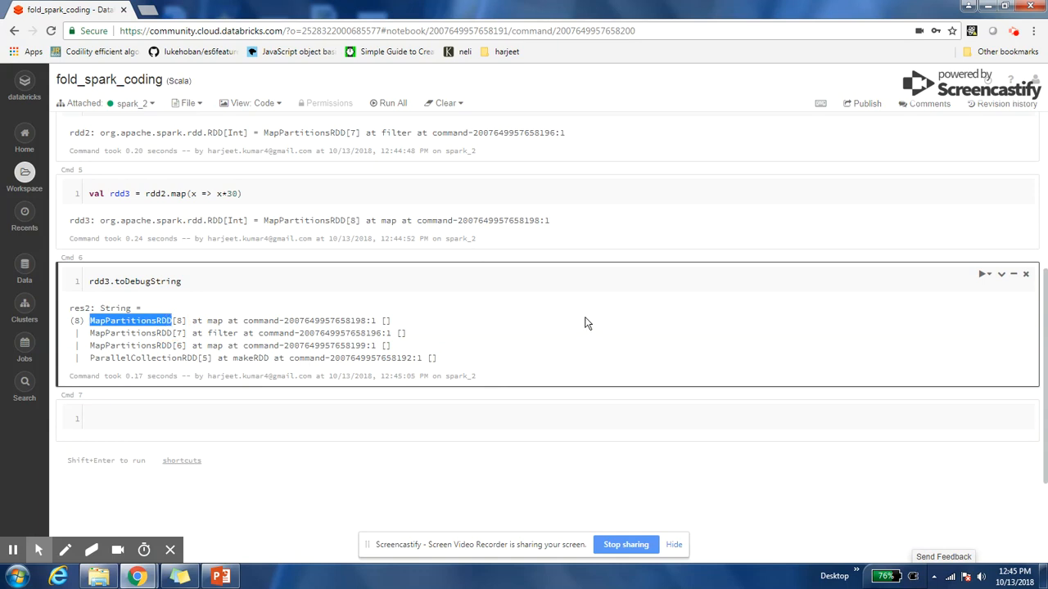
mouse_move(557, 320)
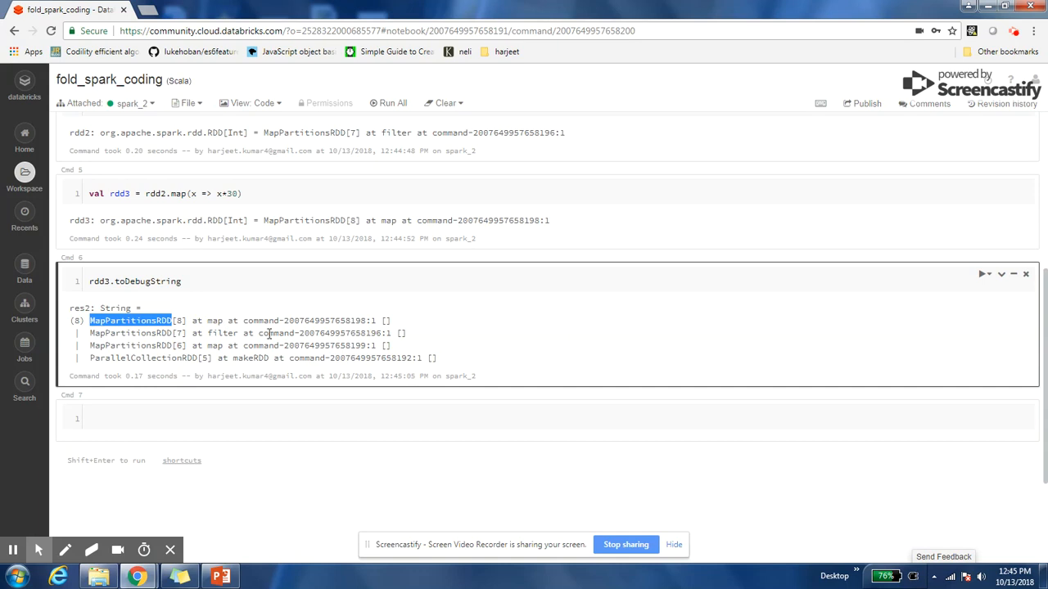
mouse_move(344, 344)
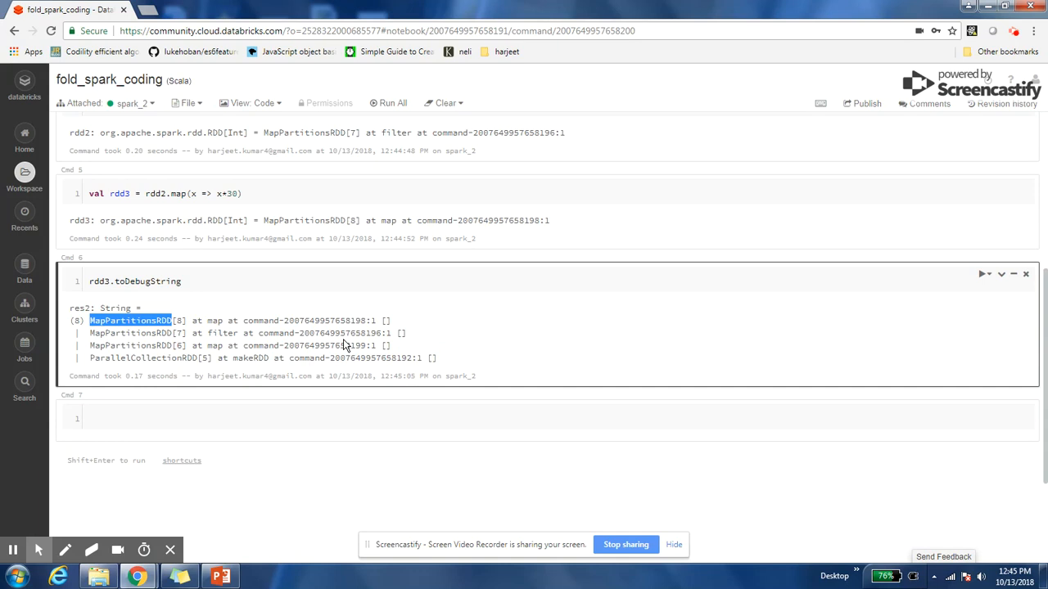
mouse_move(345, 344)
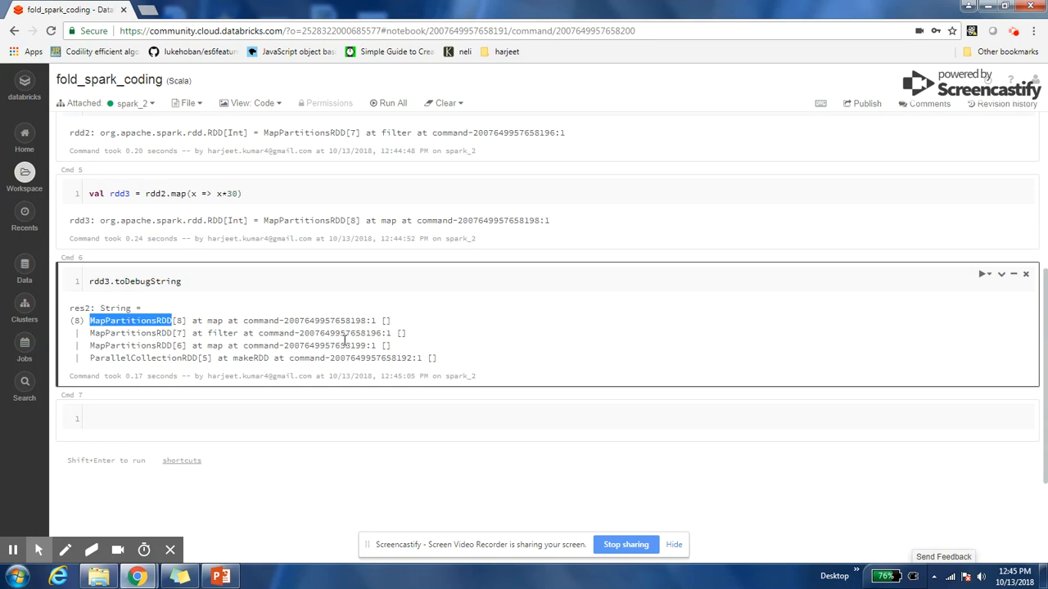
mouse_move(344, 344)
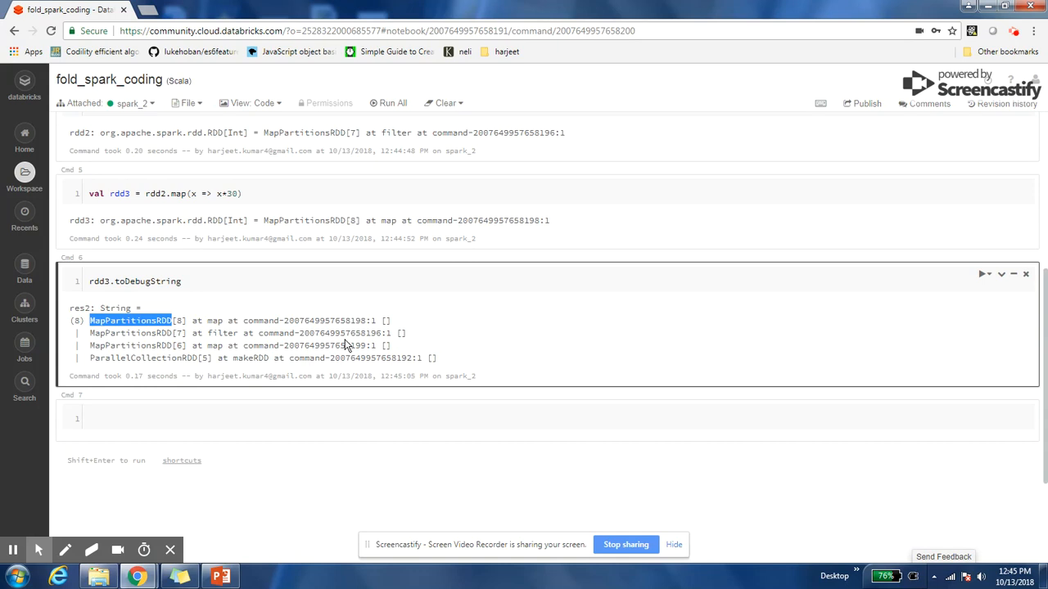